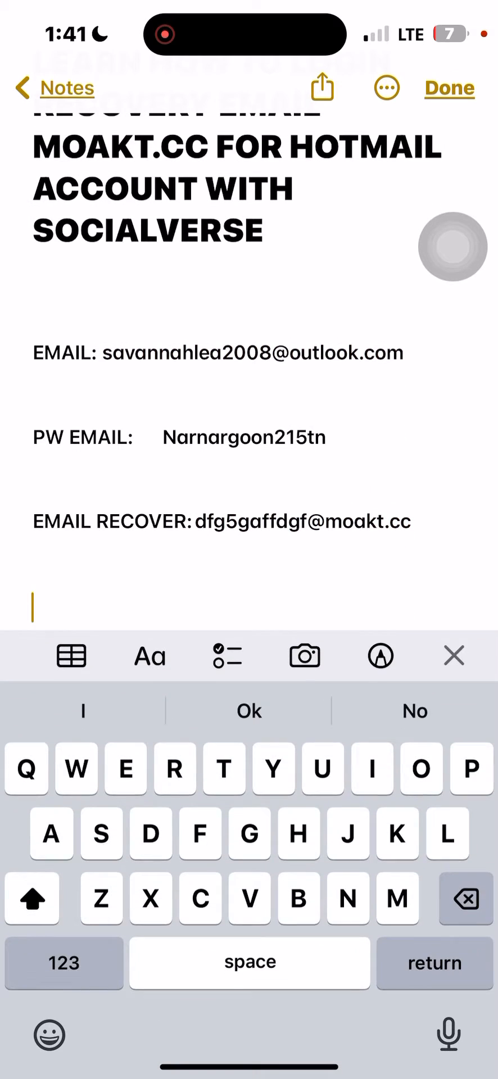
- Review the saved account and recovery email details in the note before switching to the Microsoft sign-in
double_click(302, 521)
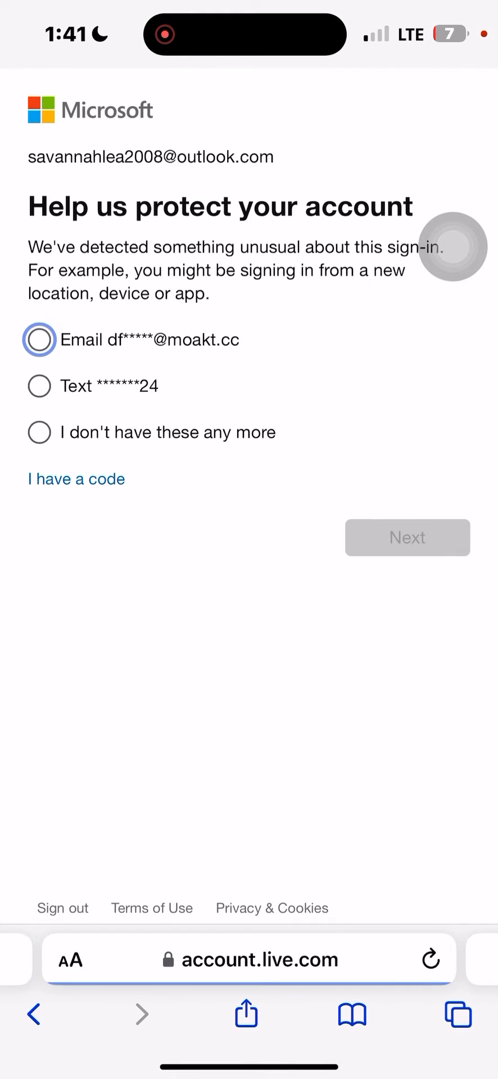
- Choose the Email recovery option, request the code, and head to the Moakt mailbox to check for it
left_click(38, 340)
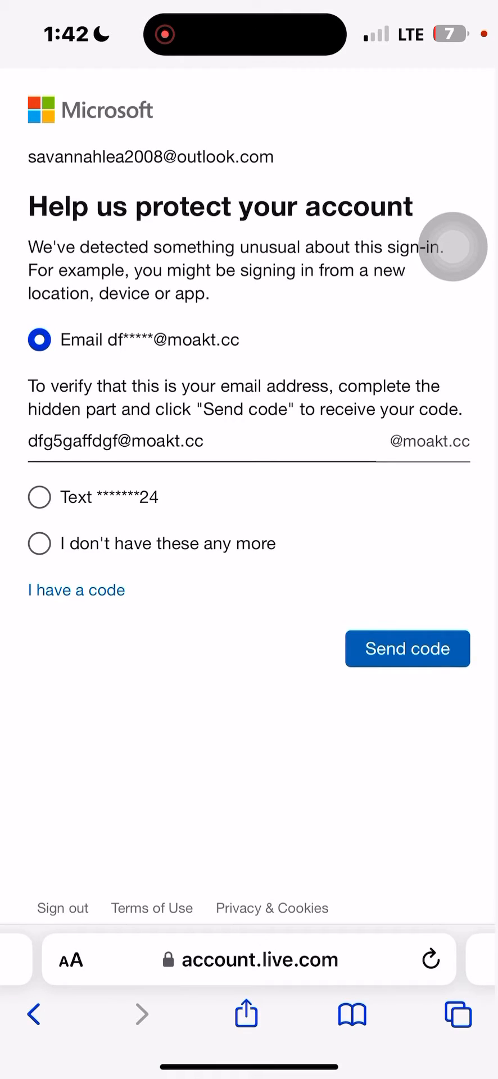
left_click(406, 648)
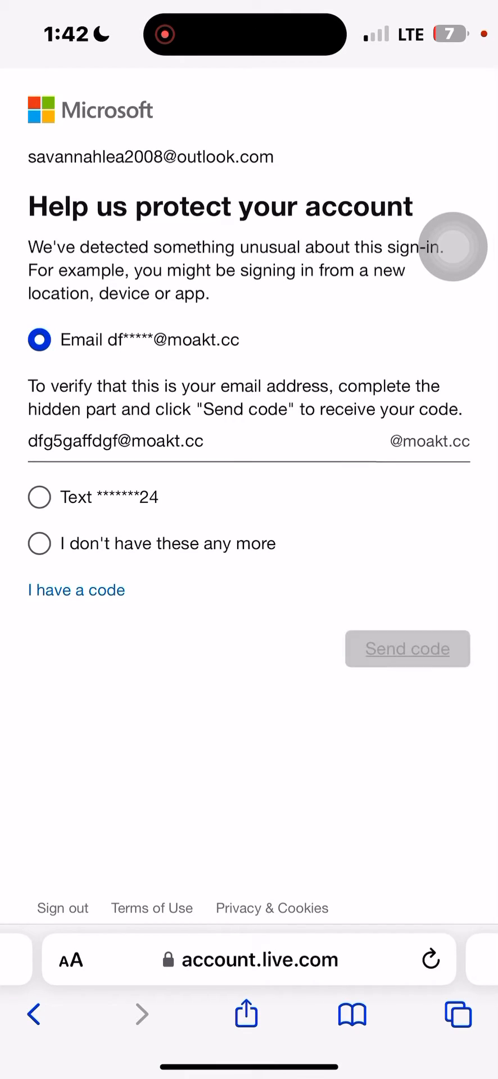
left_click(407, 650)
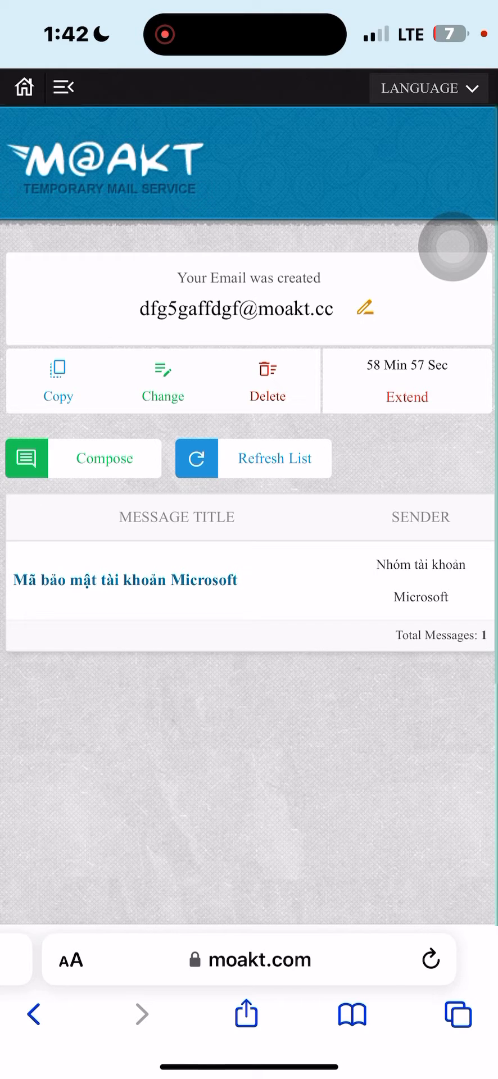
left_click(125, 580)
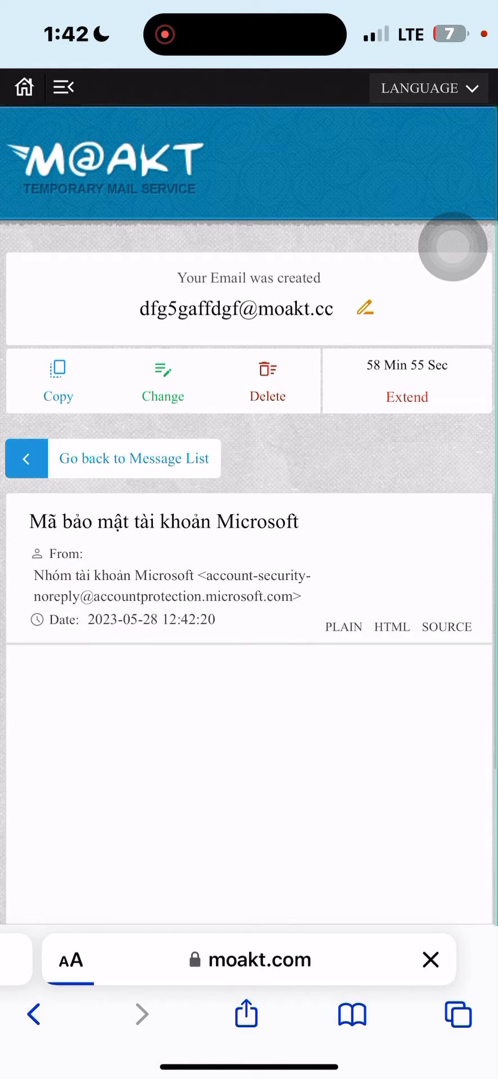
scroll("down", 3)
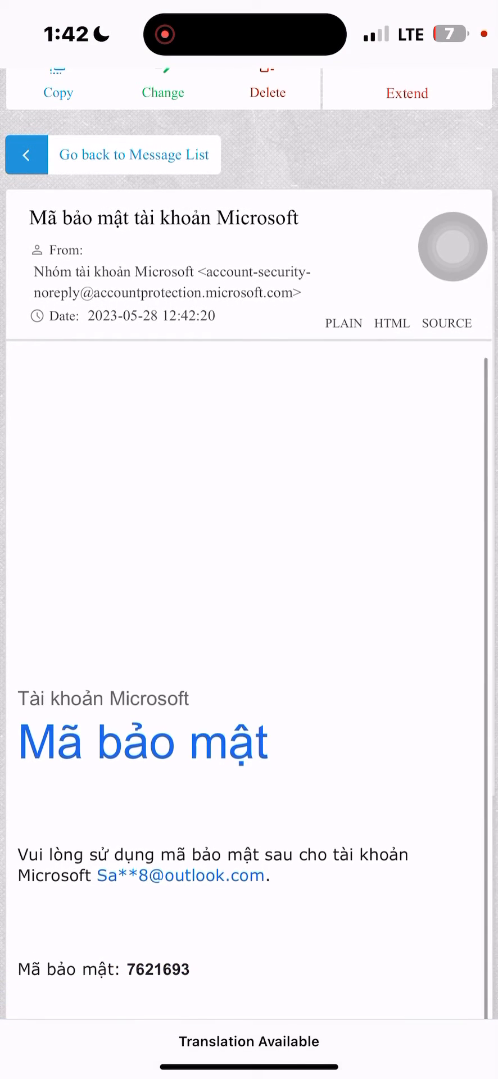
scroll("down", 3)
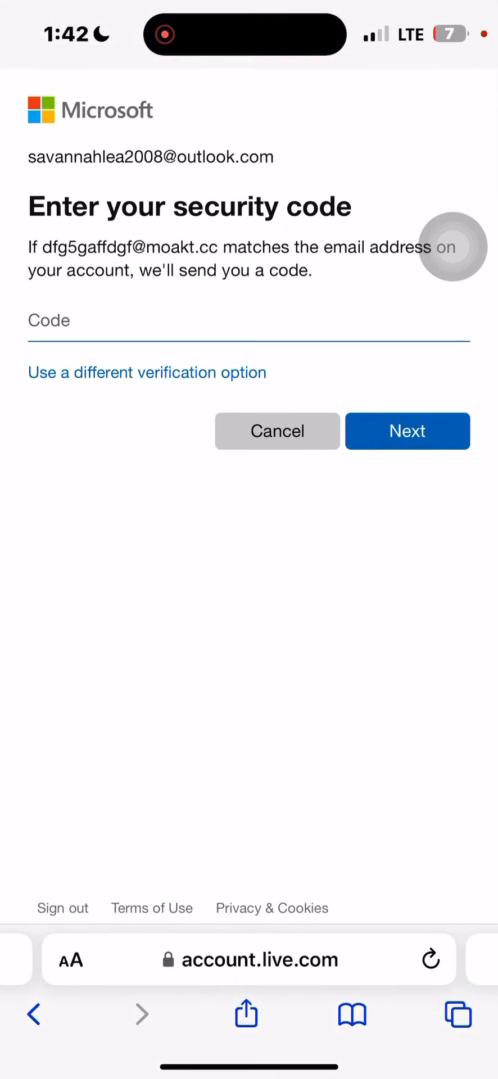
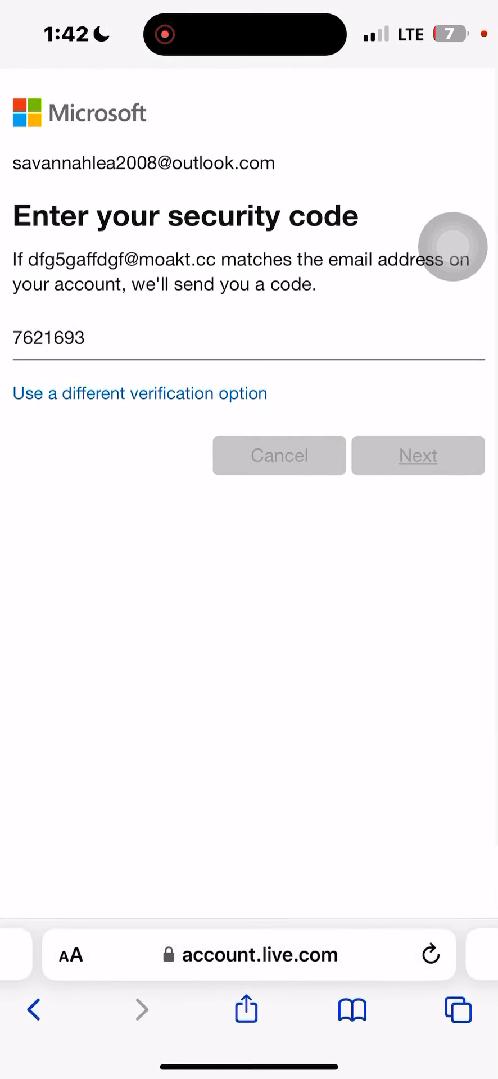
left_click(418, 456)
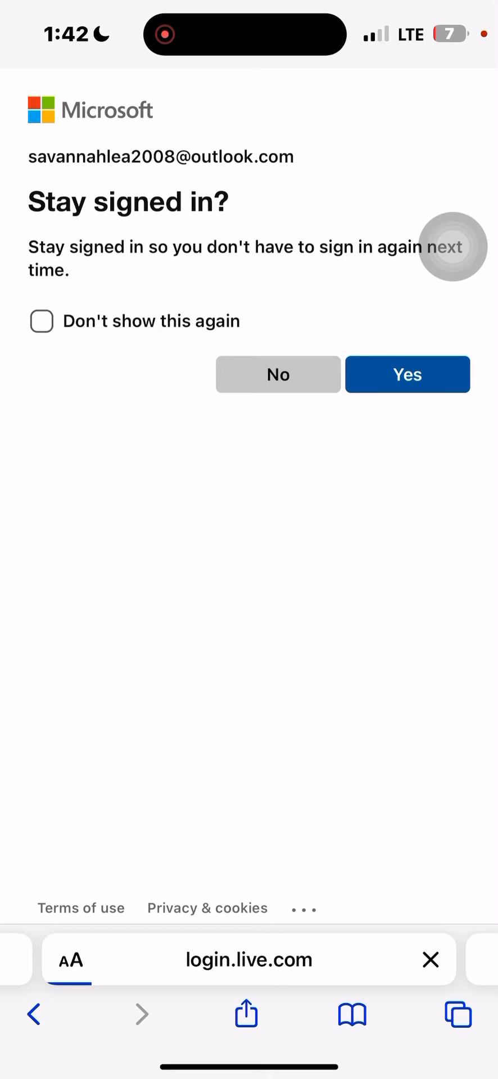
- Stay signed in and show the Outlook inbox's Other tab with the Instagram and Quora Digest messages
left_click(407, 374)
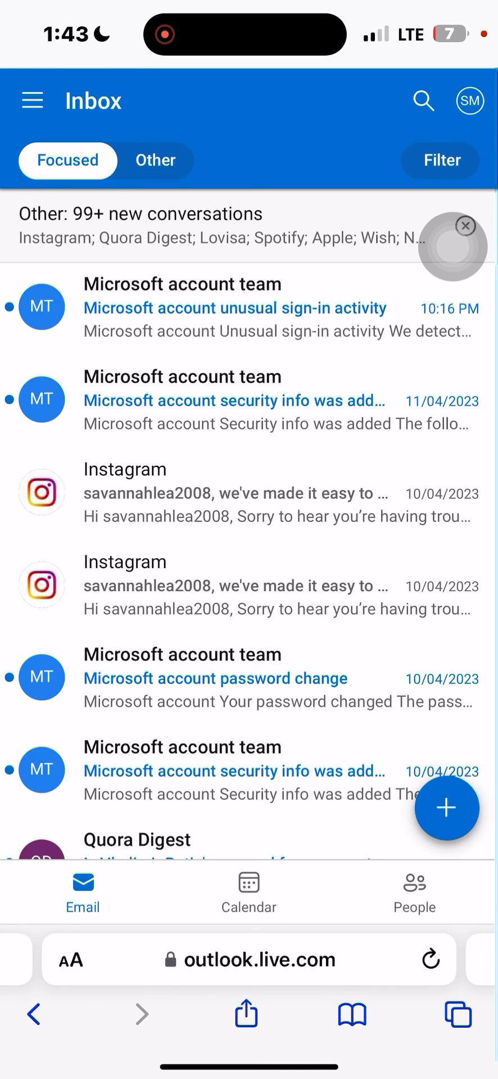
left_click(155, 161)
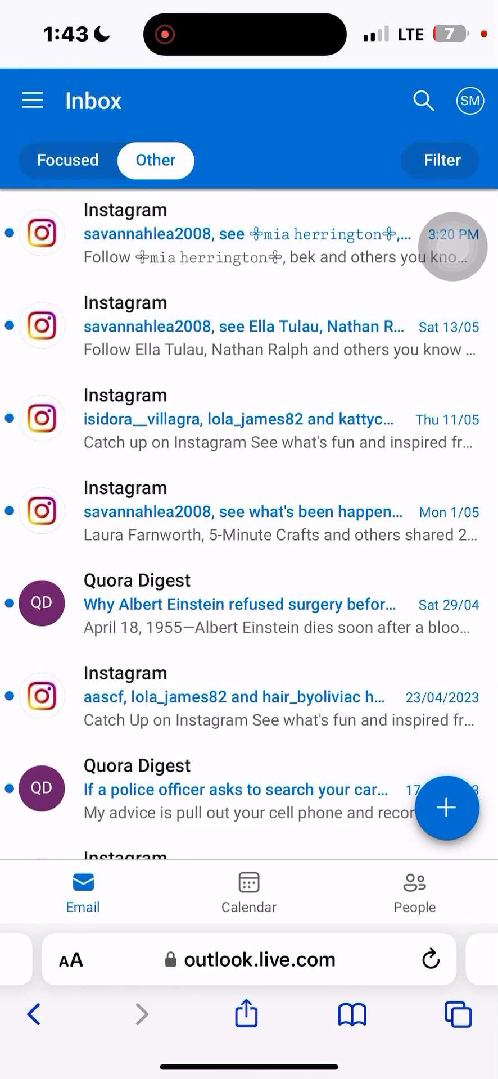